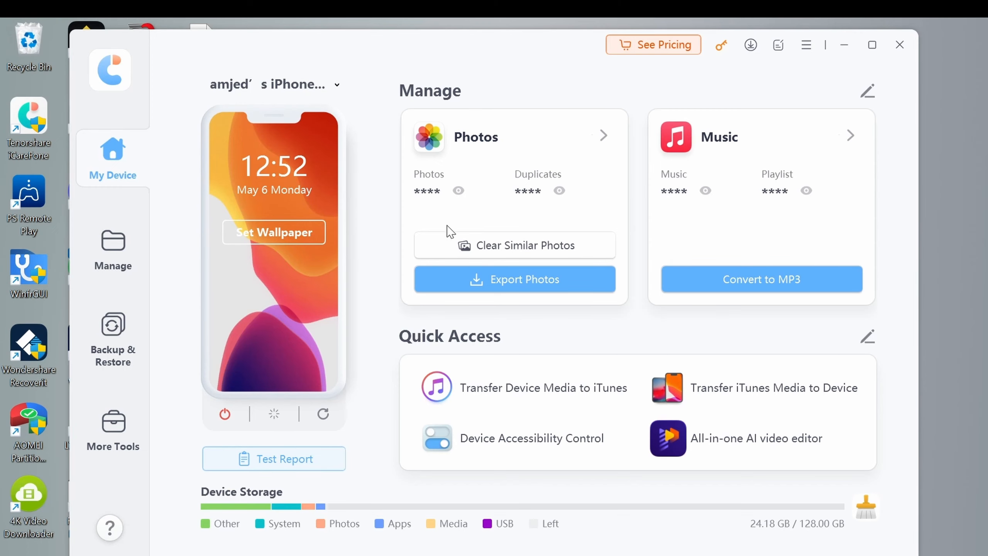
mouse_move(324, 436)
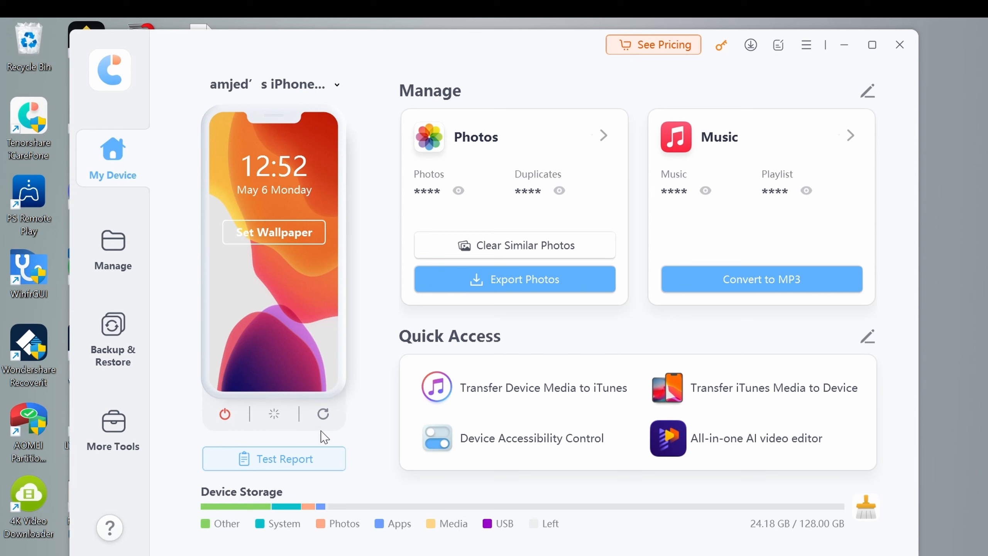
Show the iPhone 11 Test Report with all readouts Normal and the 'not disassembled' verdict
left_click(273, 458)
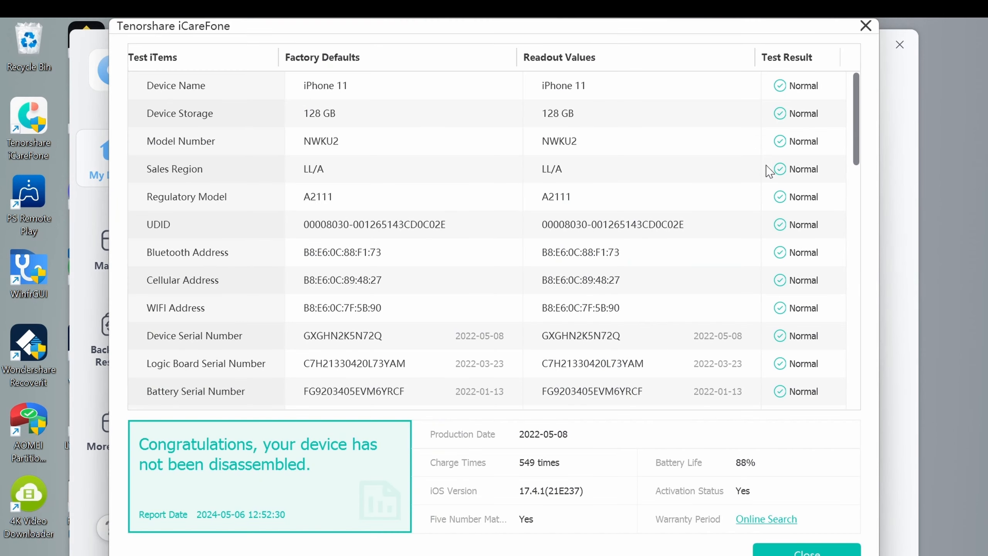
mouse_move(447, 456)
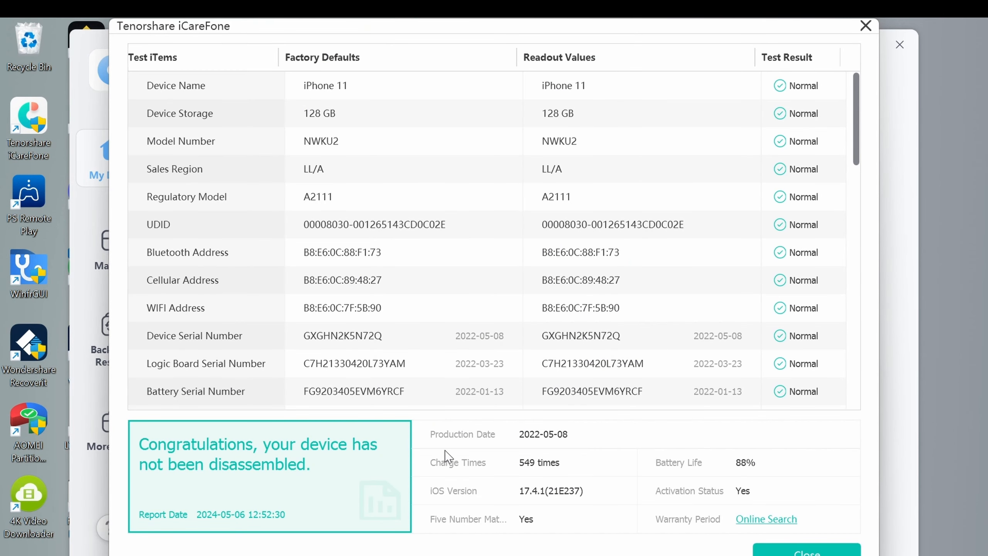
mouse_move(543, 483)
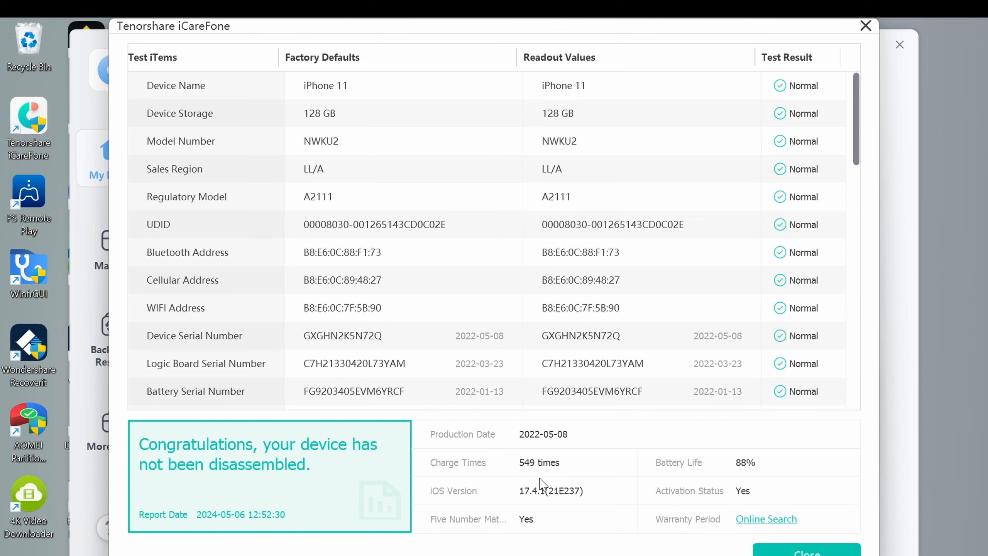
mouse_move(730, 471)
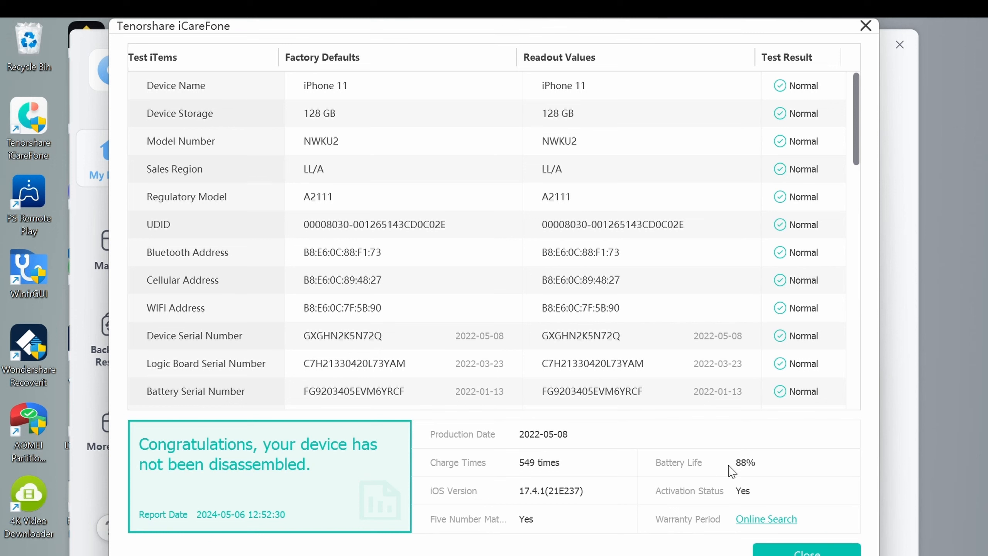
mouse_move(149, 455)
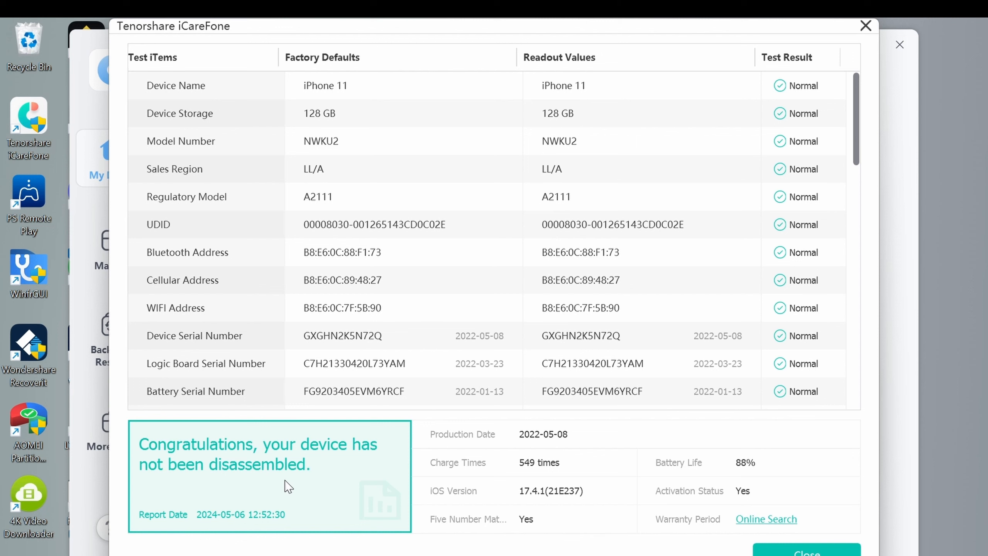
mouse_move(195, 425)
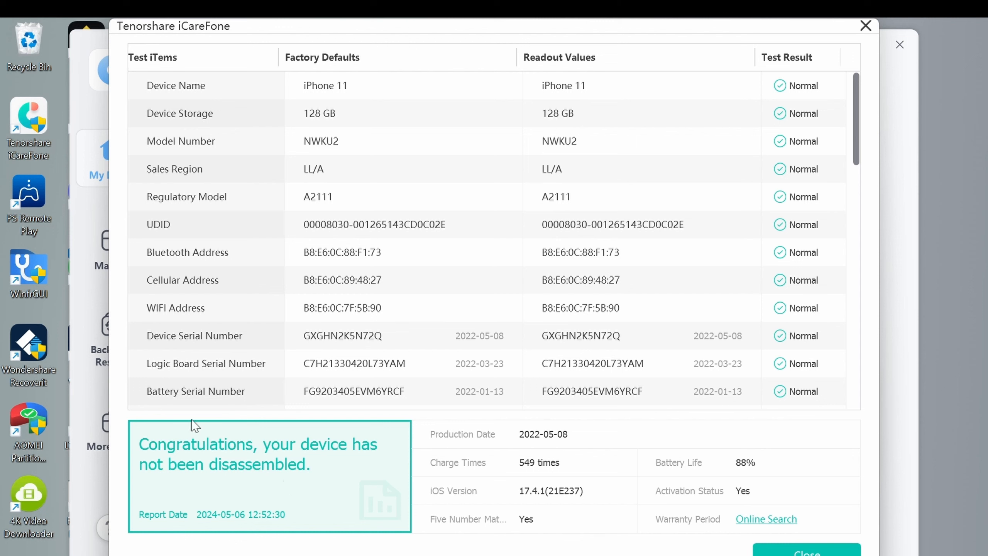
mouse_move(165, 401)
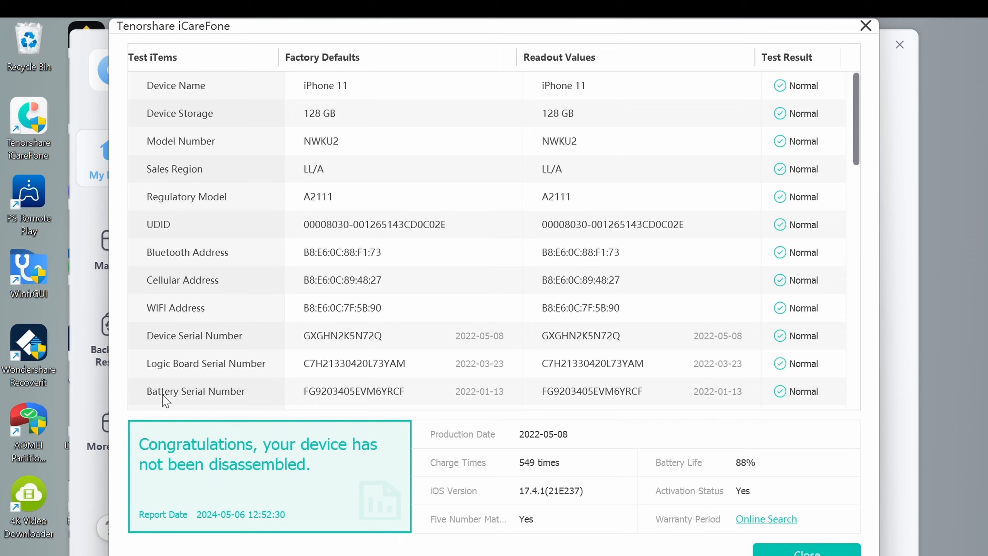